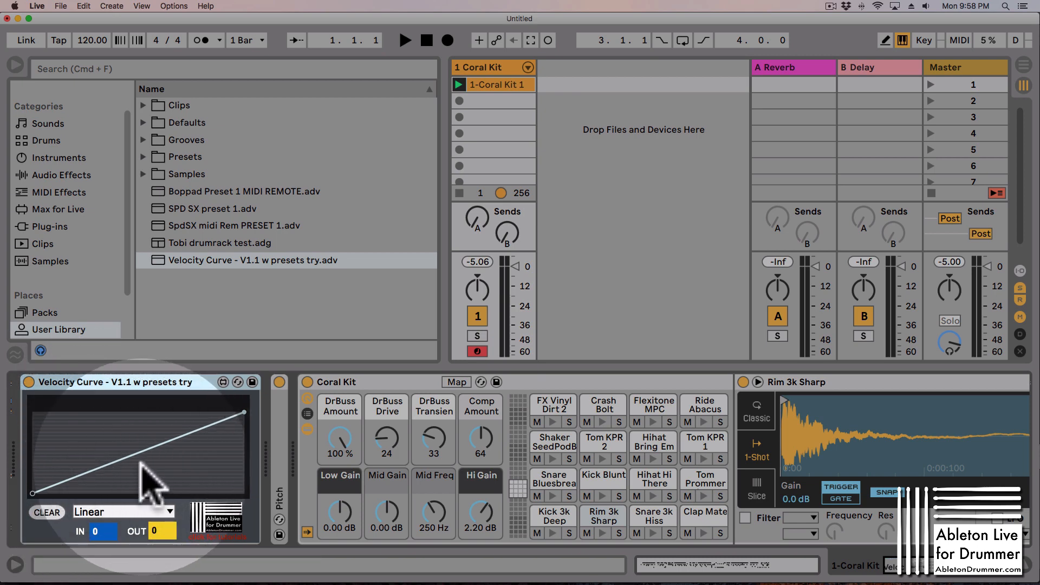
{"action": "mouse_move", "coordinate": [136, 478]}
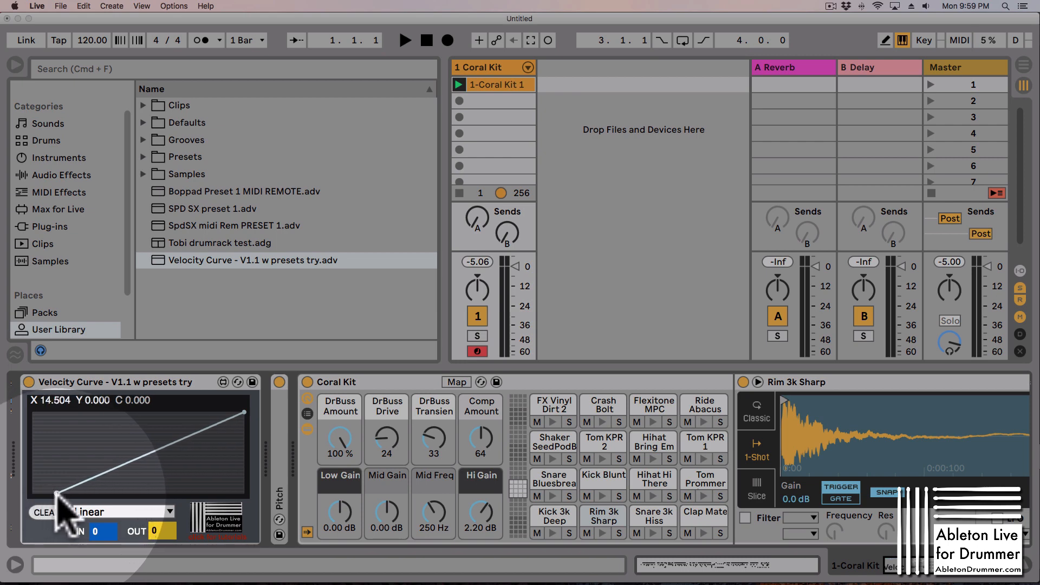
Drag the curve's lowest breakpoint to about X 20, Y 0 for a steeper linear response.
{"action": "left_click_drag", "start_coordinate": [66, 504], "coordinate": [73, 497]}
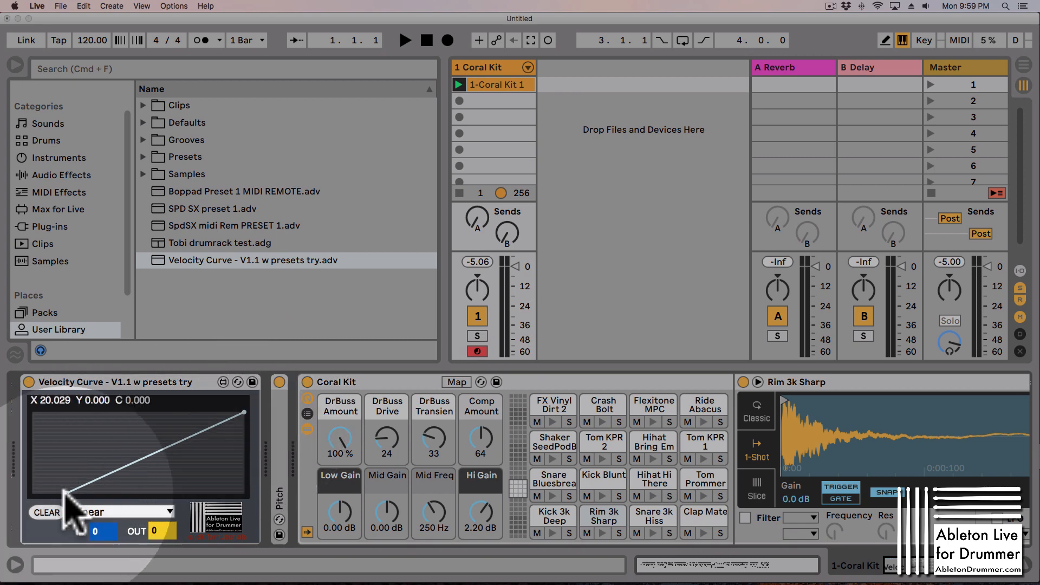
{"action": "left_click_drag", "start_coordinate": [72, 494], "coordinate": [72, 484]}
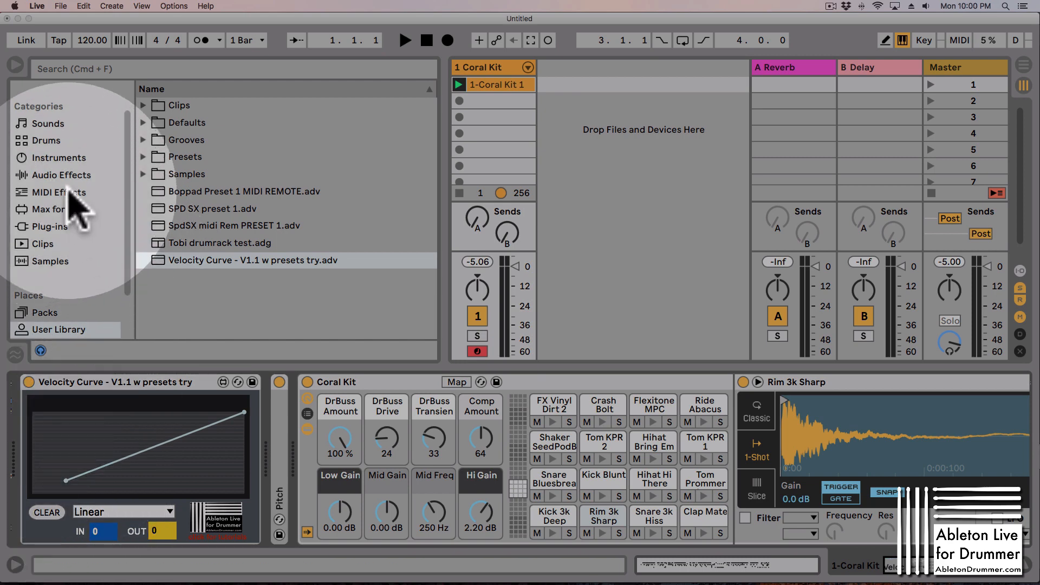
Show the MIDI Effects category in the browser and enter its Velocity folder.
{"action": "left_click", "coordinate": [59, 192]}
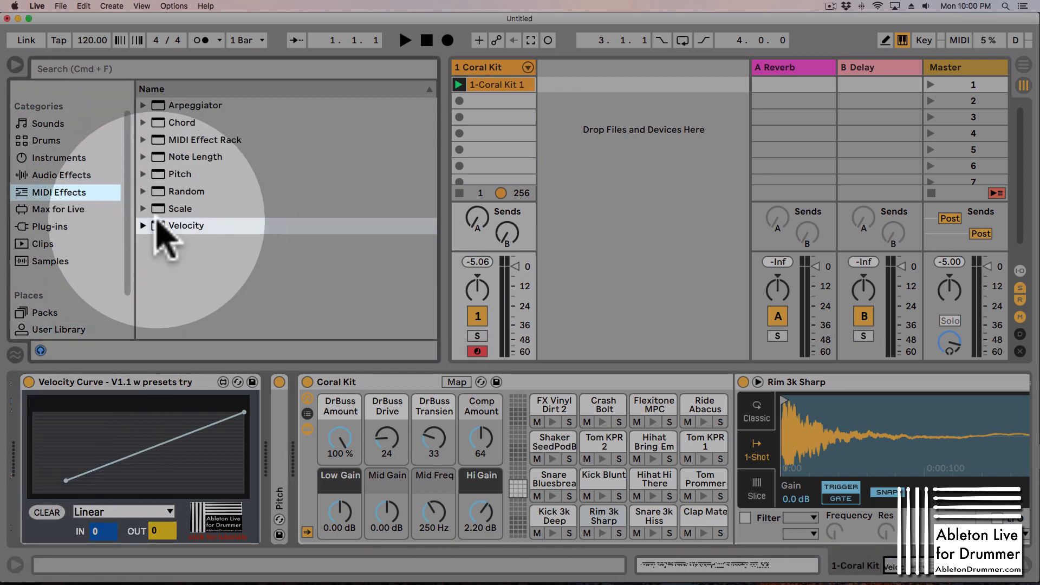
{"action": "double_click", "coordinate": [185, 226]}
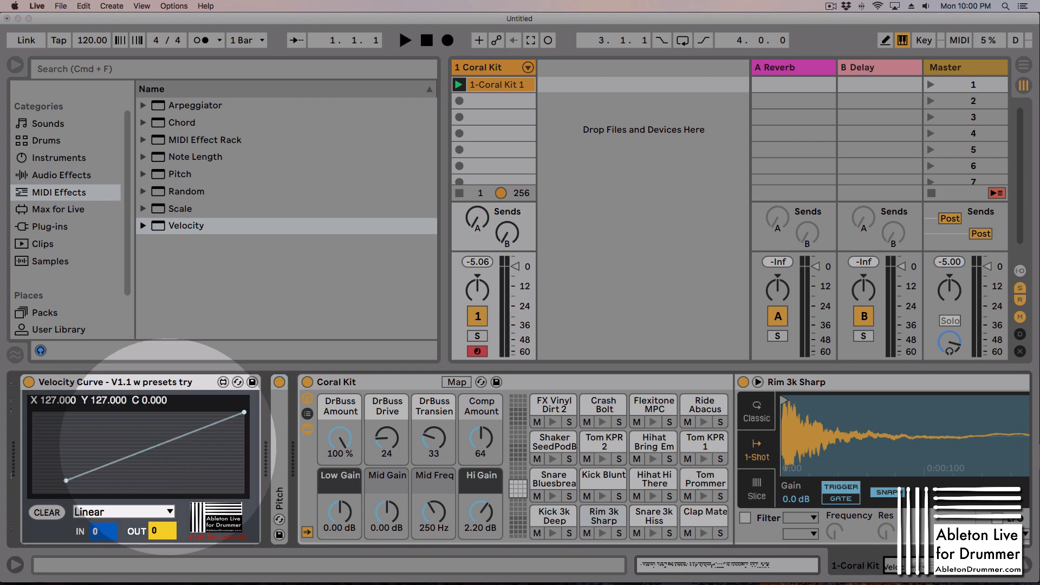
Audition CompressedMedium, FixedHigh, FixedLow, 3Zones and 4Zones presets, then settle on Threshold(linear).
{"action": "left_click_drag", "start_coordinate": [140, 437], "coordinate": [140, 451]}
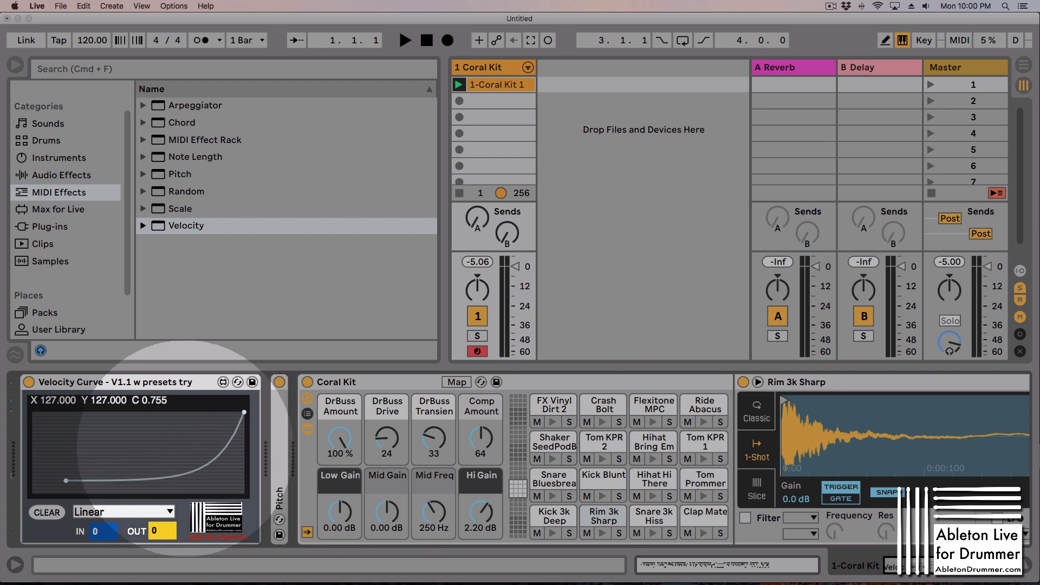
{"action": "left_click", "coordinate": [123, 510]}
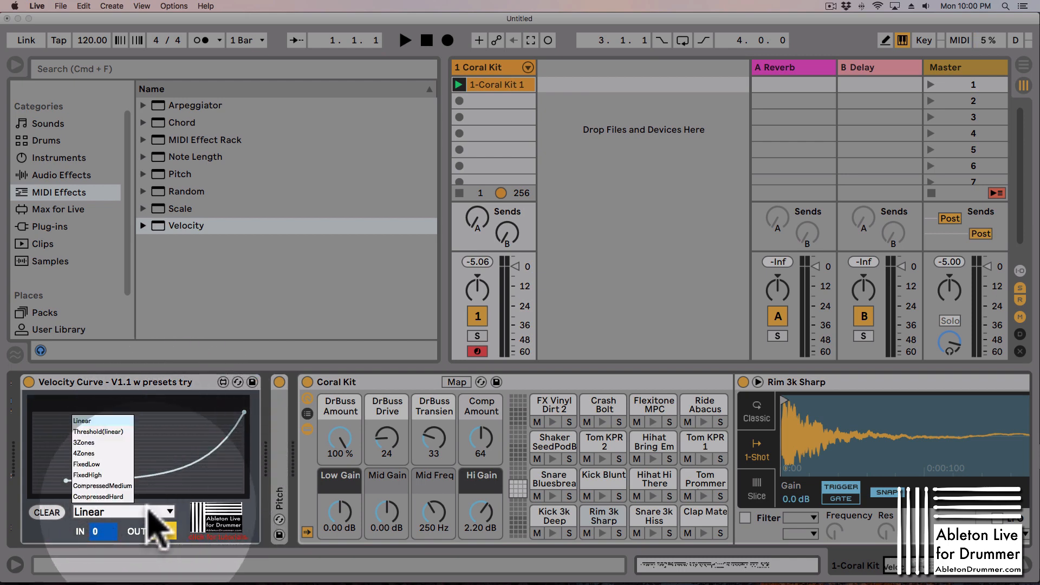
{"action": "left_click", "coordinate": [103, 496]}
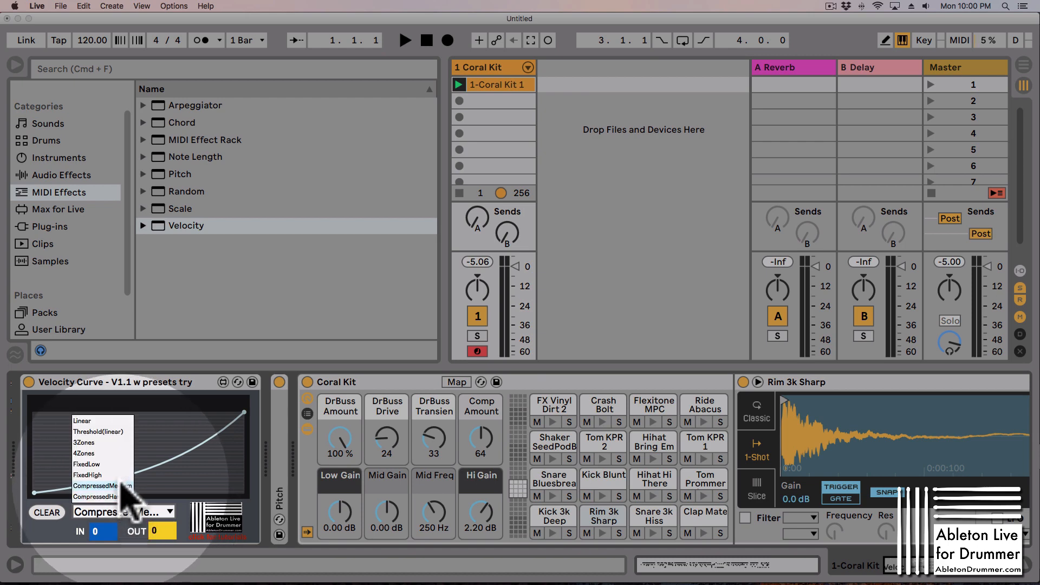
{"action": "left_click", "coordinate": [87, 475]}
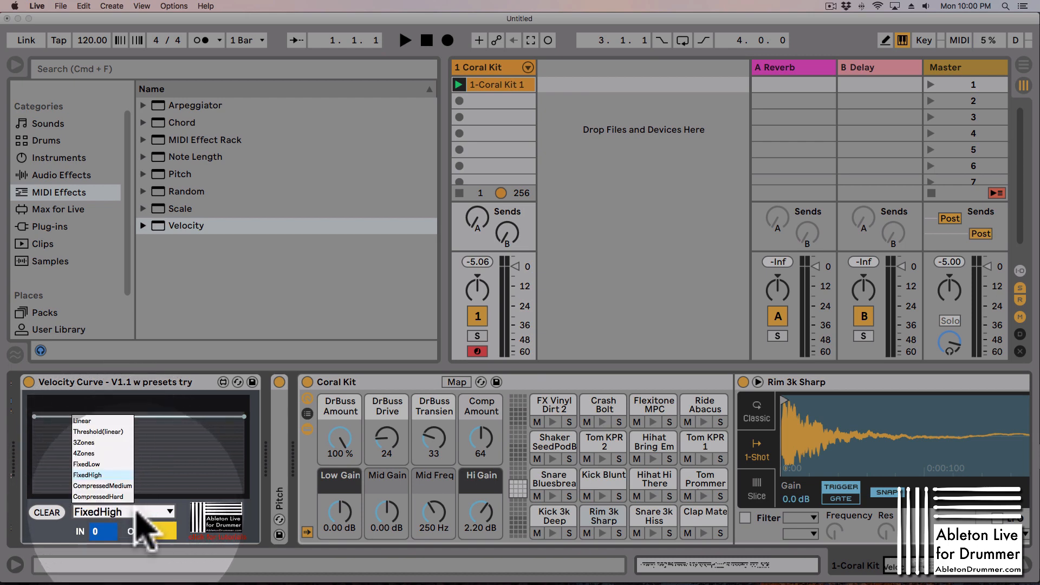
{"action": "left_click", "coordinate": [86, 464]}
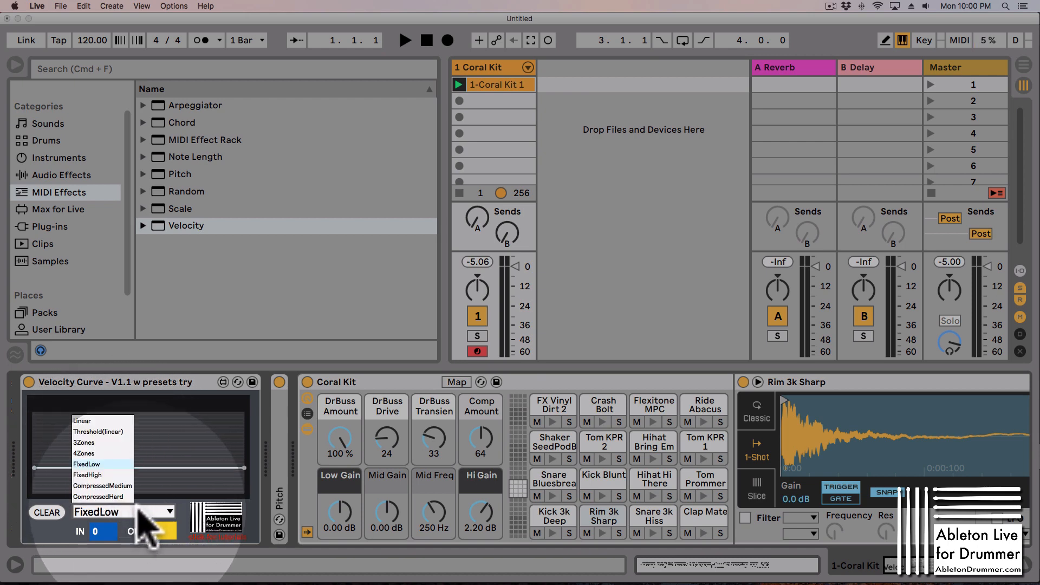
{"action": "left_click", "coordinate": [84, 442]}
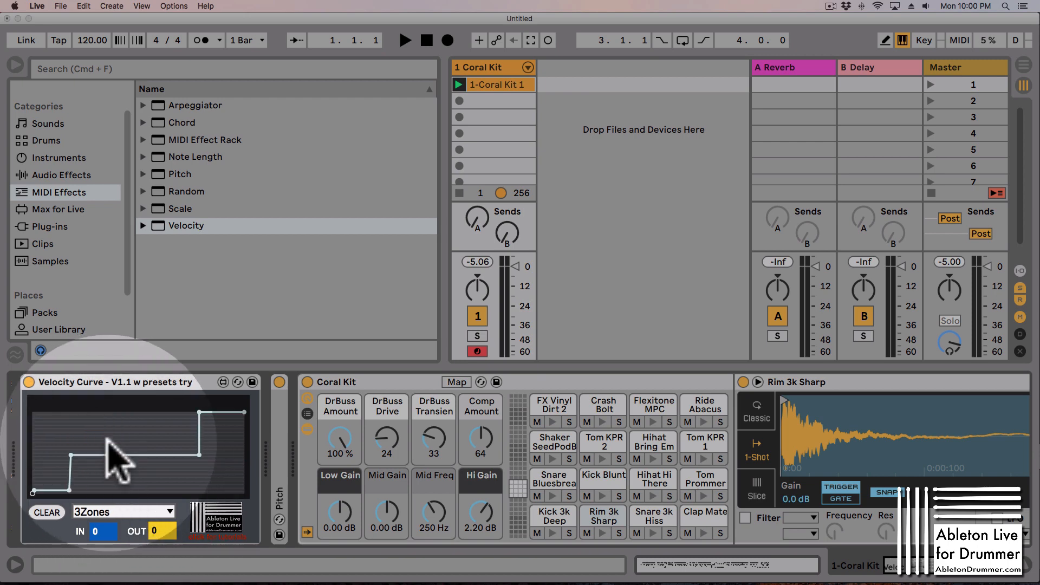
{"action": "left_click", "coordinate": [122, 510]}
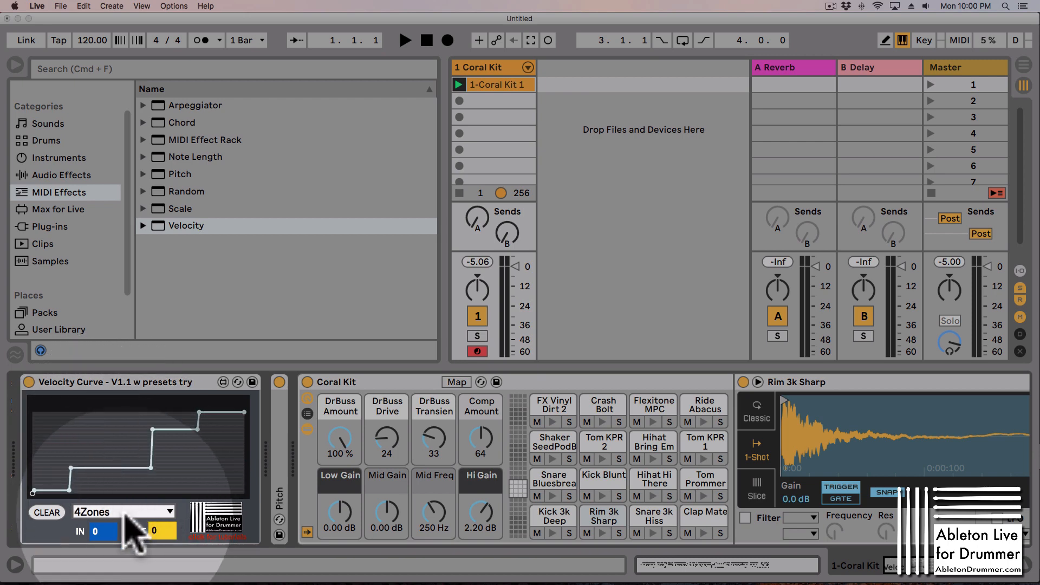
{"action": "left_click", "coordinate": [122, 512]}
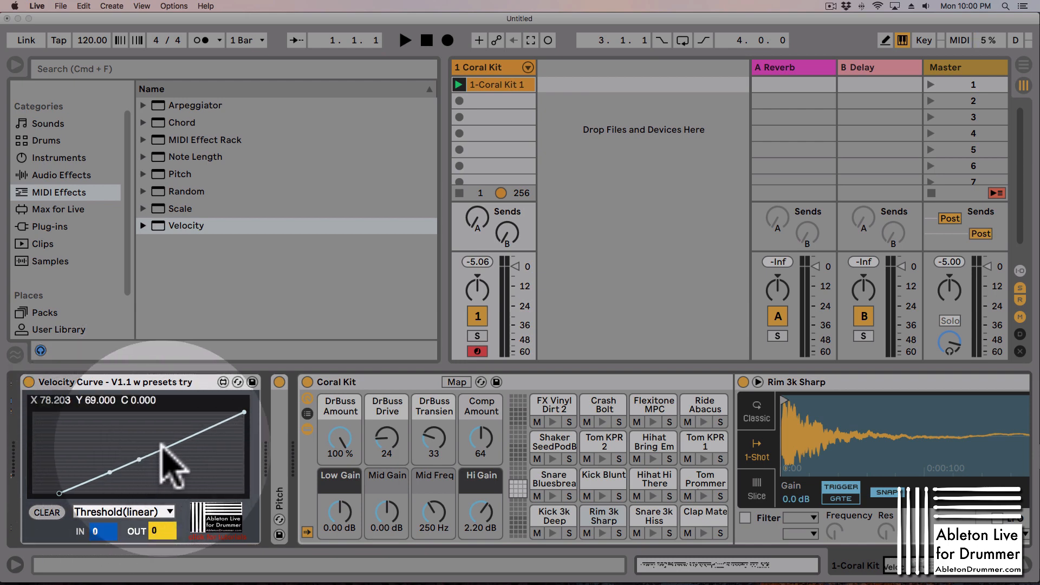
Drag breakpoints so the curve bends smoothly upward from zero to full velocity.
{"action": "left_click_drag", "start_coordinate": [167, 454], "coordinate": [163, 456]}
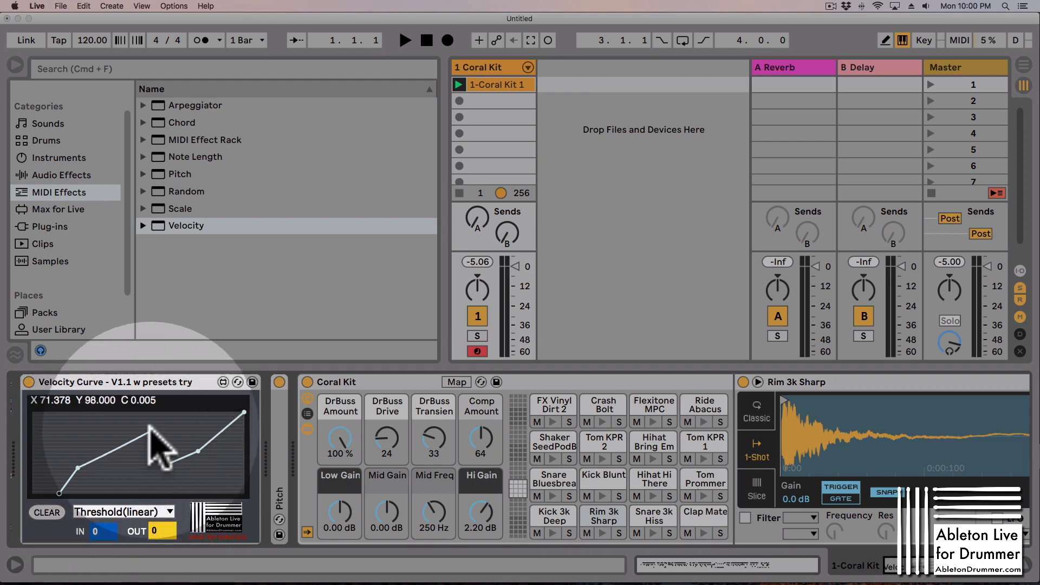
{"action": "left_click", "coordinate": [46, 511]}
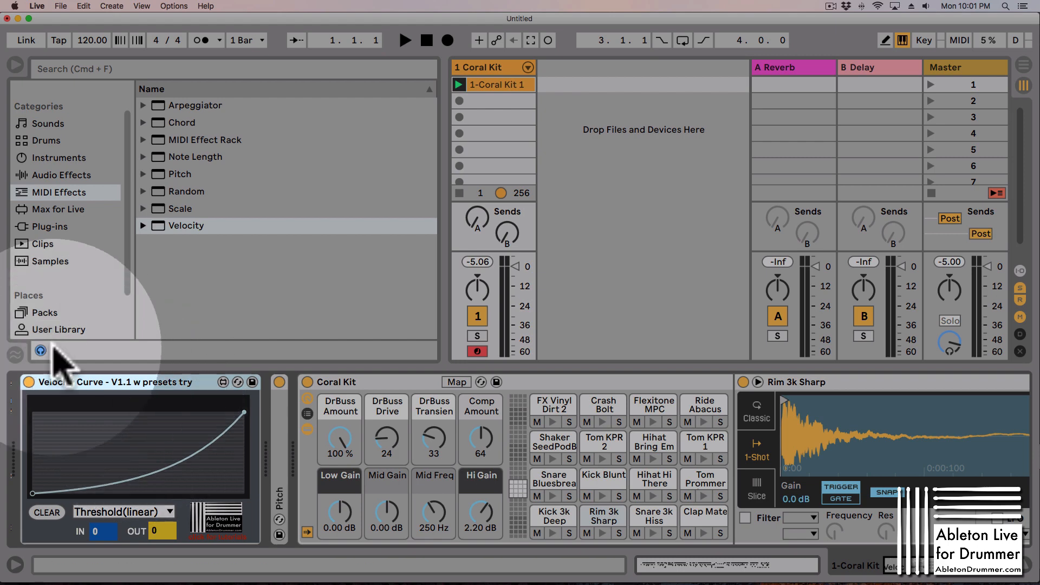
Save the device to User Library as 'Velocity Curve - V1.1 w presets try.adv', overwriting the old file.
{"action": "left_click", "coordinate": [59, 330]}
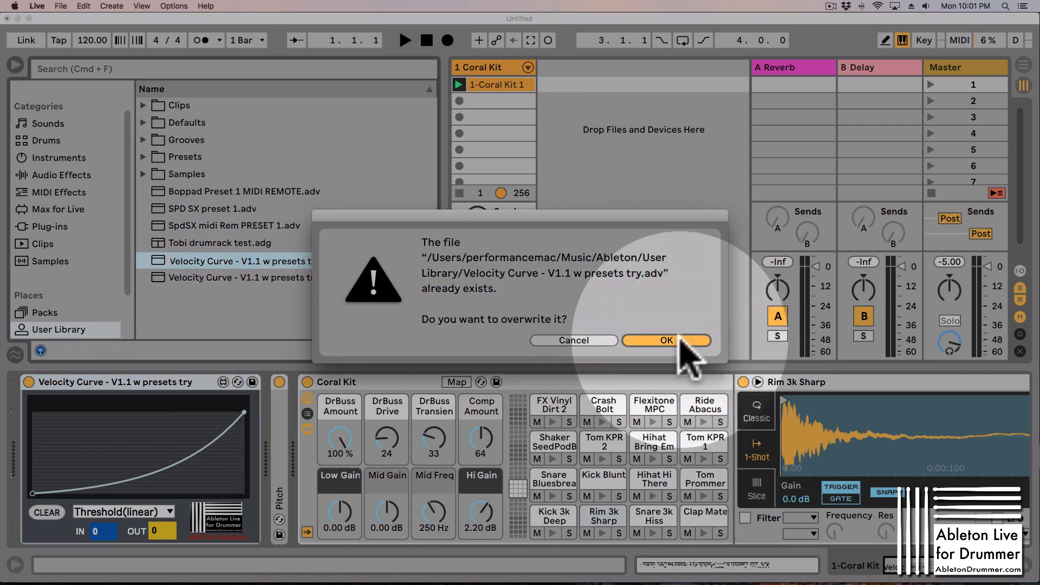
{"action": "left_click", "coordinate": [665, 339]}
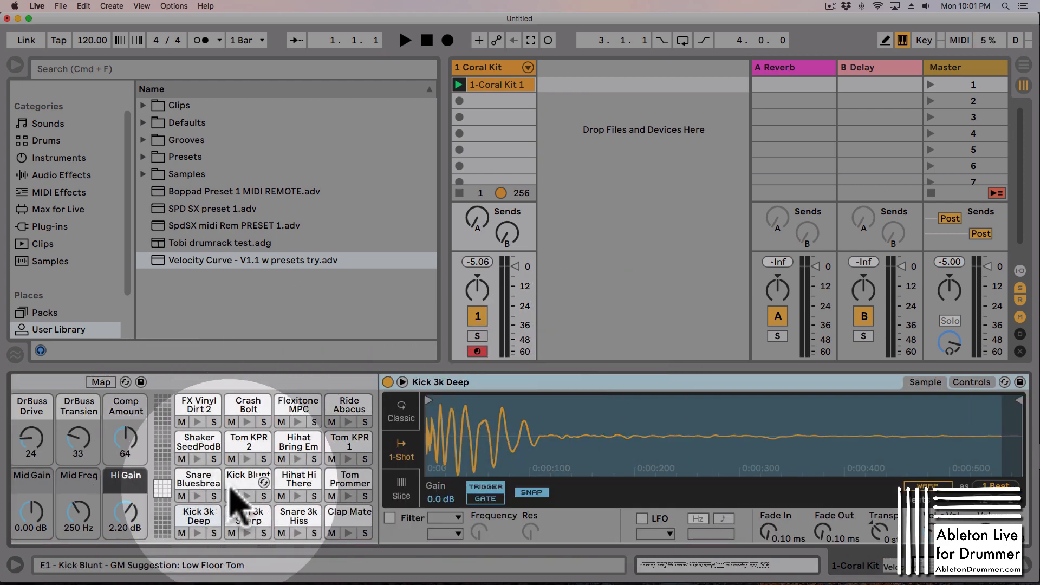
{"action": "left_click", "coordinate": [197, 516]}
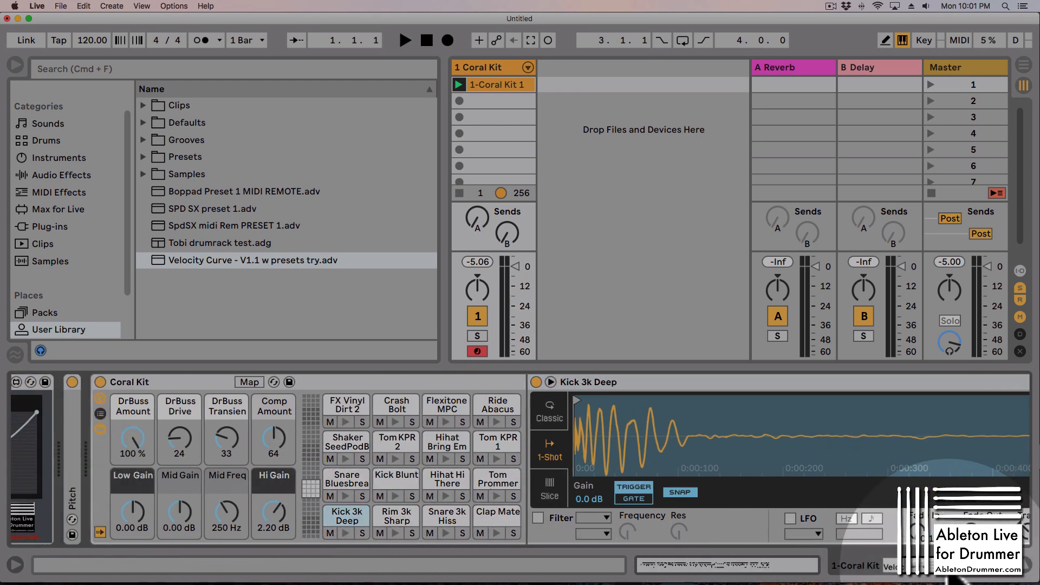
{"action": "left_click", "coordinate": [346, 515]}
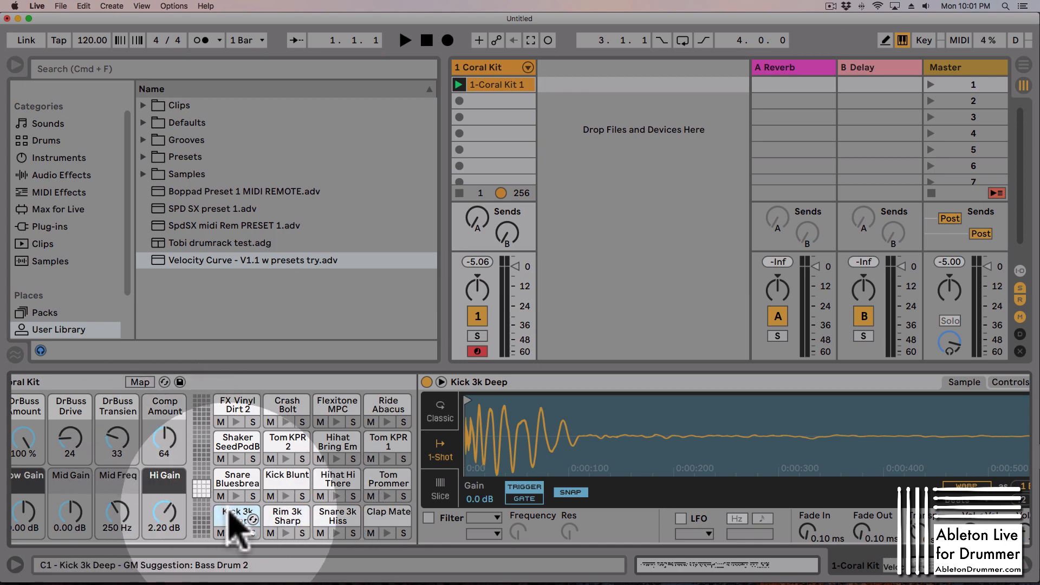
{"action": "left_click", "coordinate": [238, 516]}
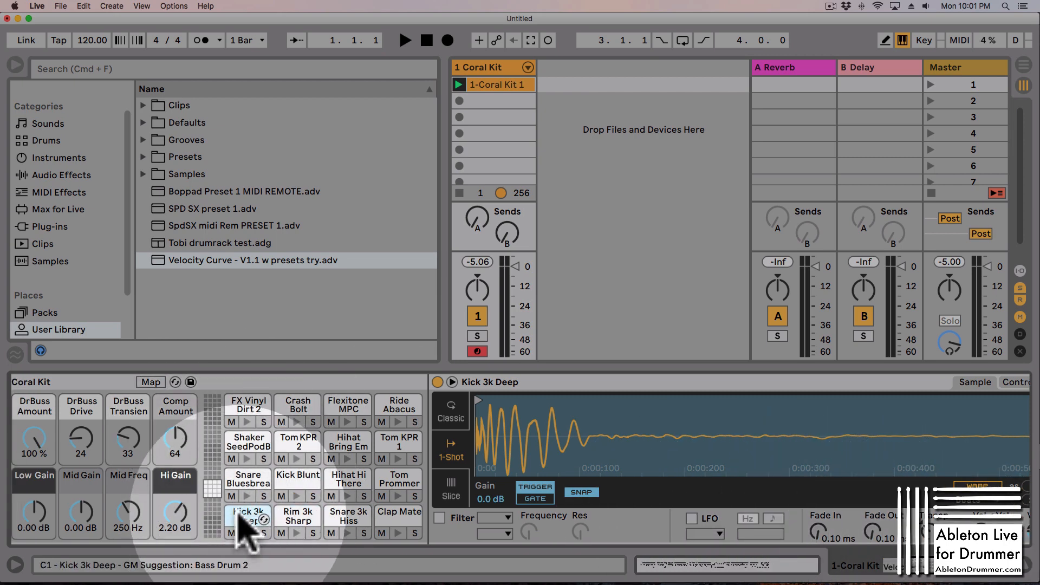
{"action": "left_click", "coordinate": [247, 514]}
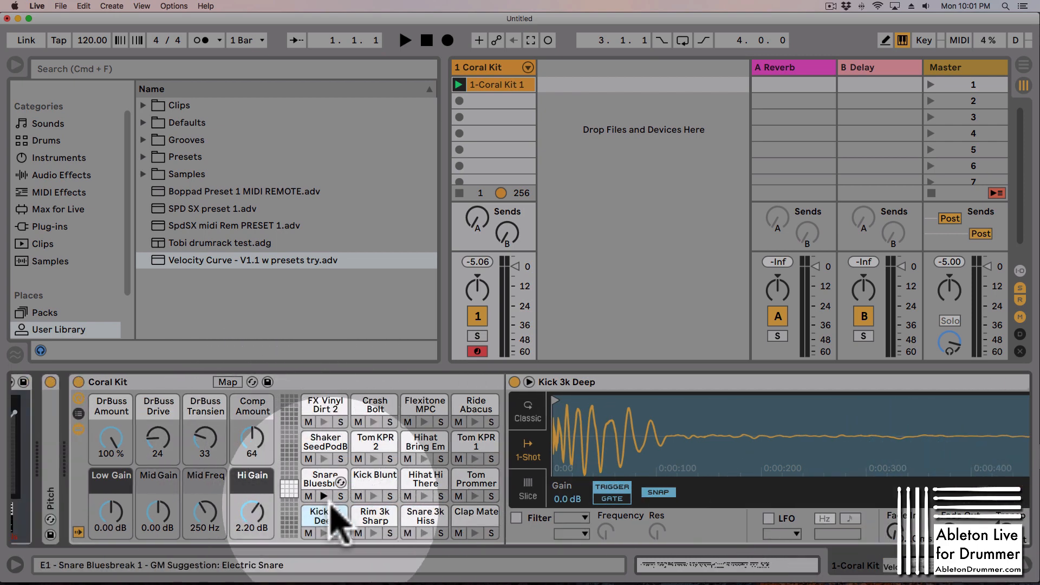
{"action": "left_click", "coordinate": [324, 515]}
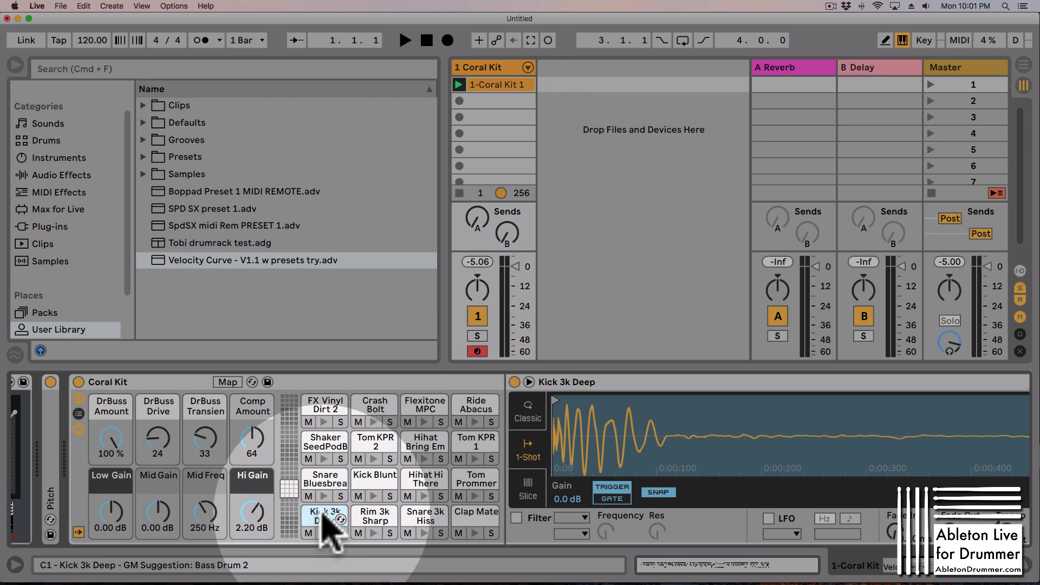
{"action": "left_click", "coordinate": [252, 260]}
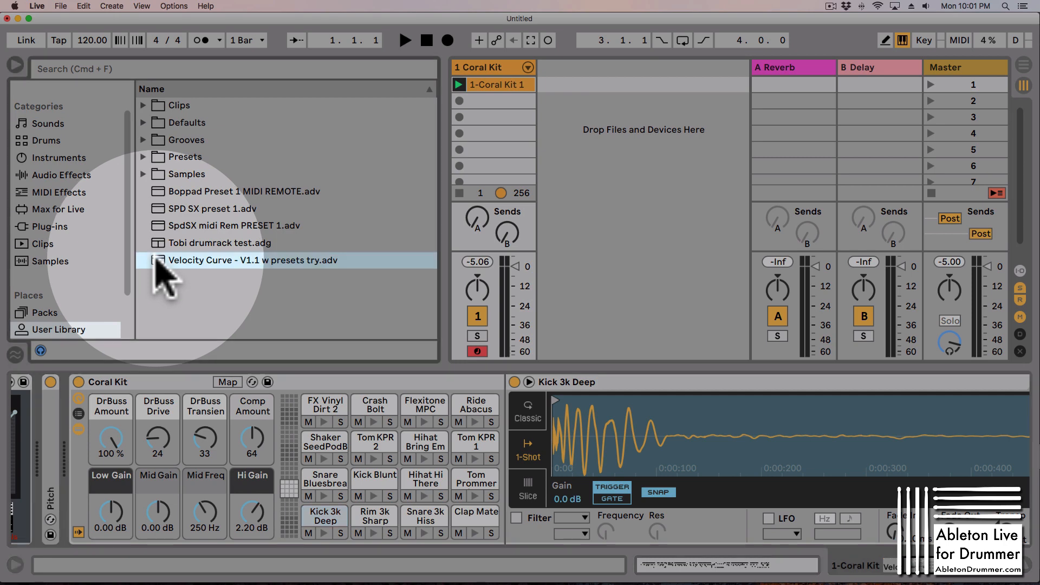
Load the saved Velocity Curve preset onto the selected pad and the Snare 3k Hiss pad with FixedHigh.
{"action": "double_click", "coordinate": [253, 259]}
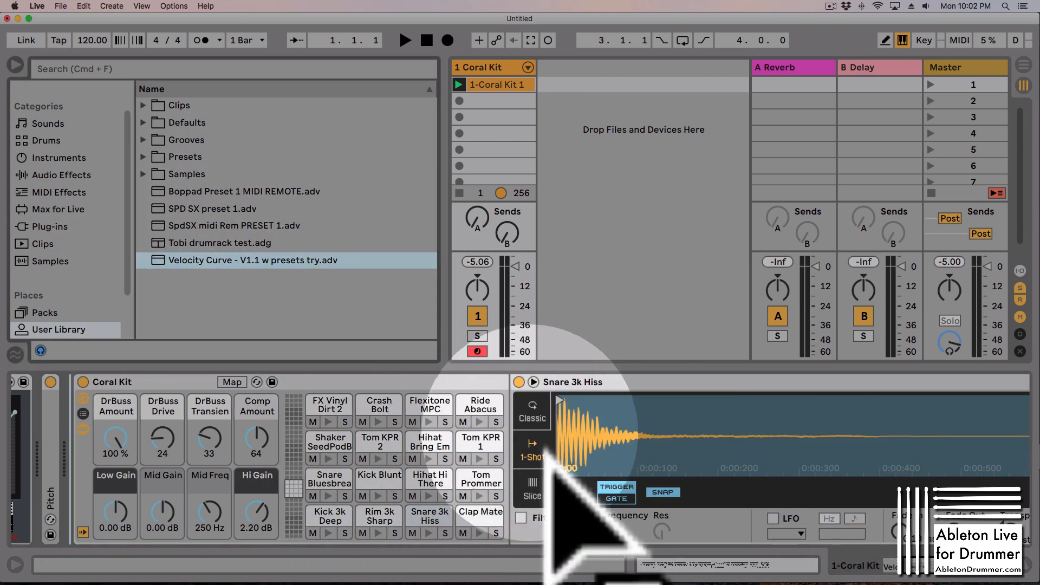
{"action": "double_click", "coordinate": [252, 260]}
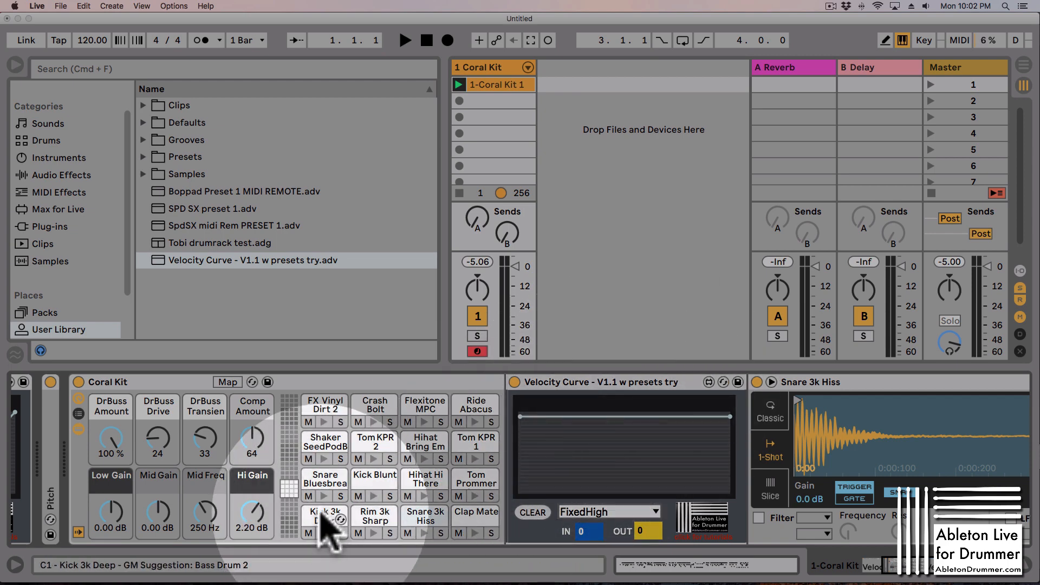
{"action": "left_click", "coordinate": [424, 516]}
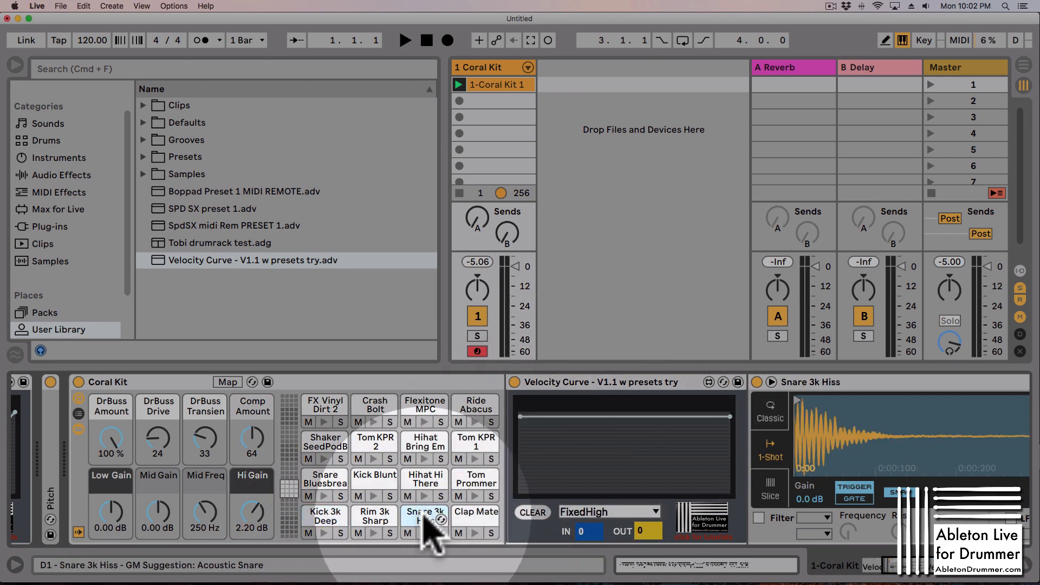
{"action": "left_click", "coordinate": [324, 515]}
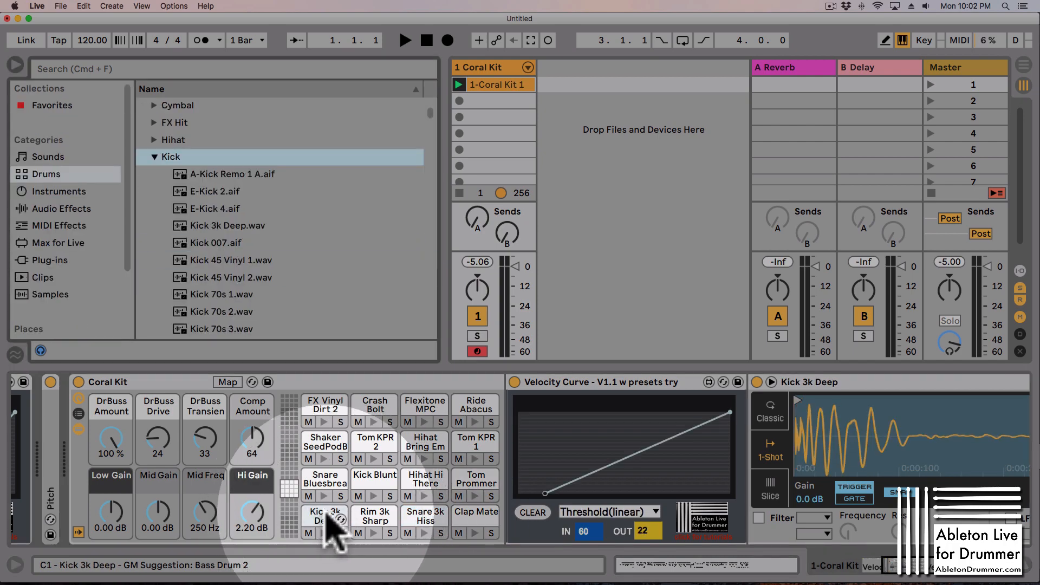
{"action": "left_click", "coordinate": [424, 516]}
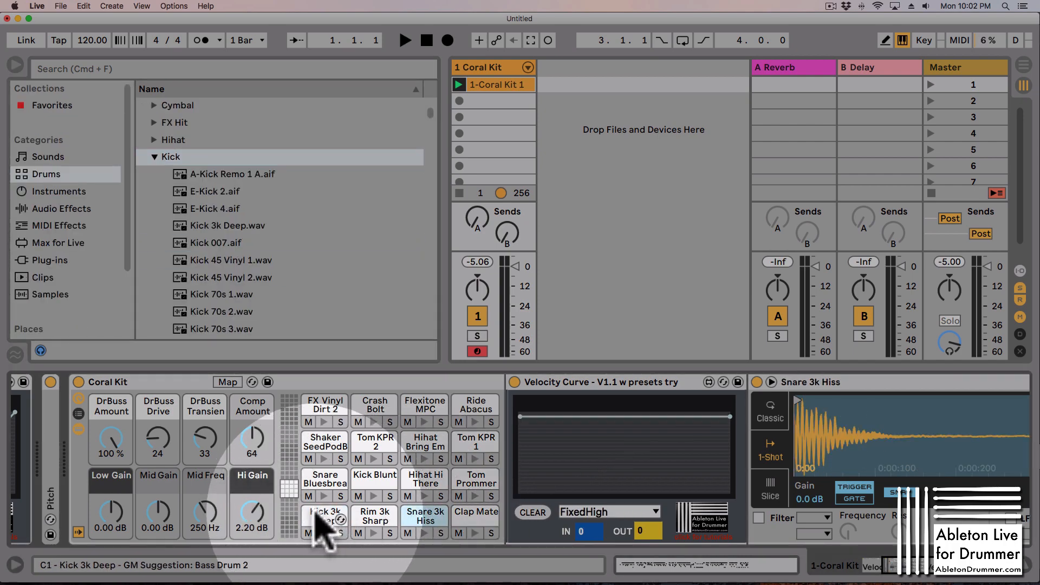